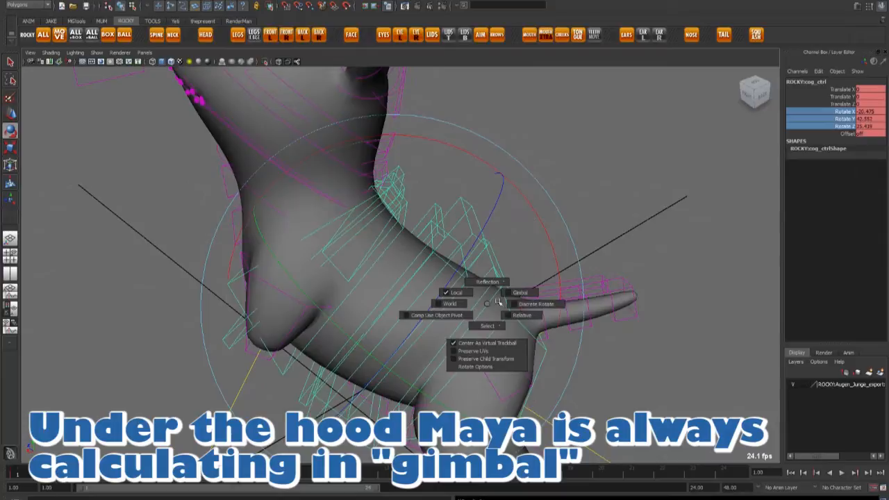
- Set the Rotate tool to Local on cog_ctrl and show its curves in the Graph Editor
click(520, 292)
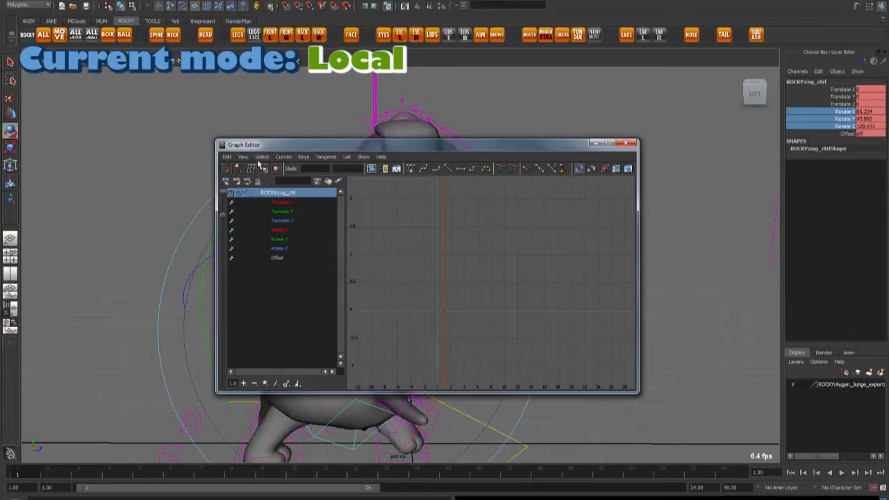
- Close the Graph Editor and switch the Rotate tool's axis orientation to World
click(282, 156)
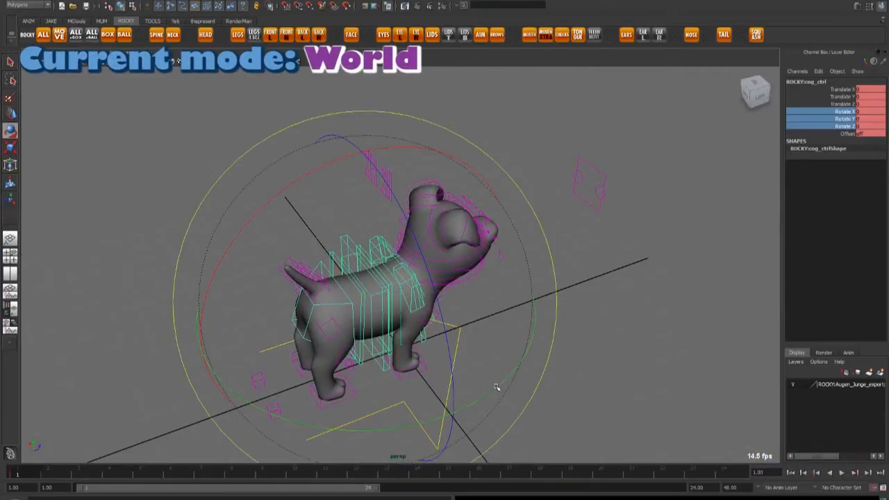
- Drag a rotate ring on cog_ctrl in World mode to swing the dog to a new Y rotation
drag(496, 386, 450, 235)
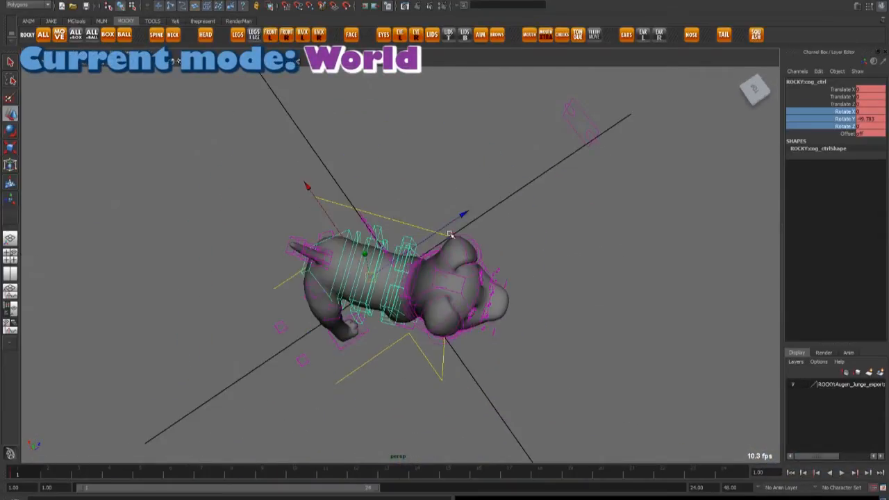